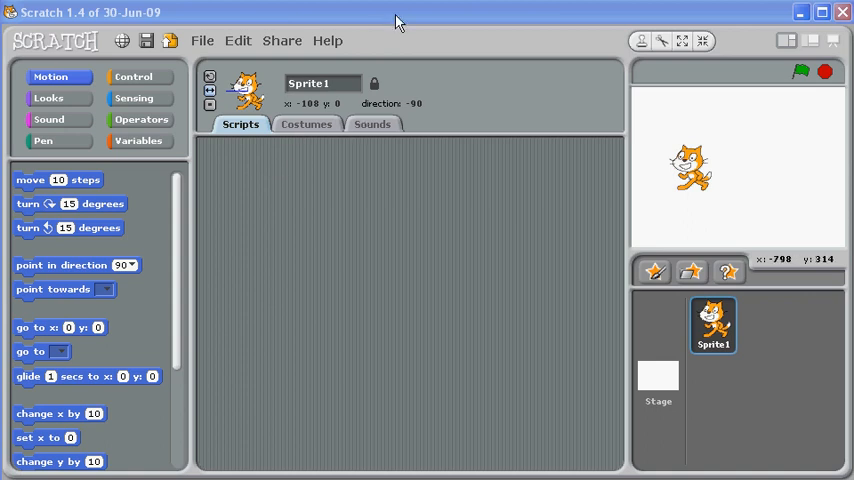
{"action": "mouse_move", "coordinate": [243, 162]}
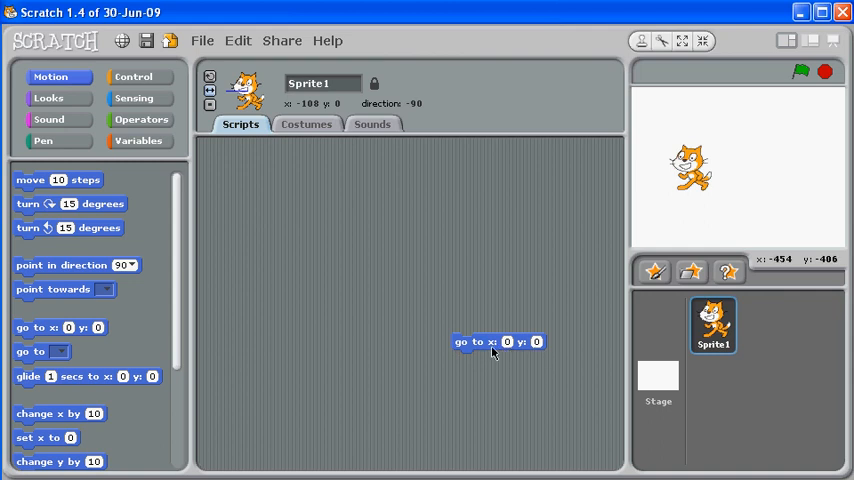
{"action": "mouse_move", "coordinate": [445, 325]}
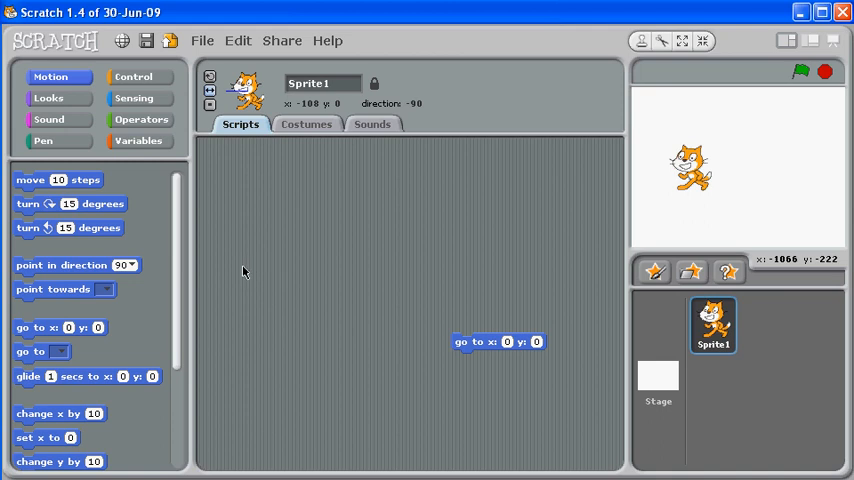
{"action": "mouse_move", "coordinate": [163, 169]}
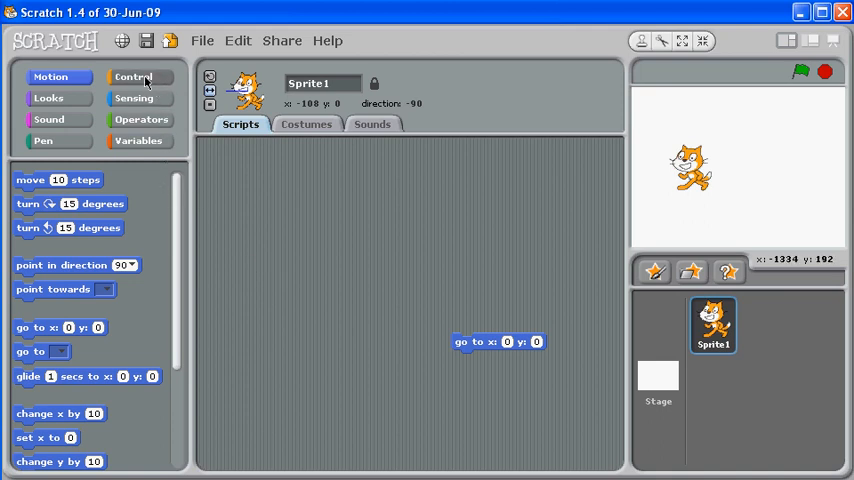
Step: Place a 'when green flag clicked' hat and a separate 'forever' loop from Control into the scripts area
{"action": "left_click", "coordinate": [133, 76]}
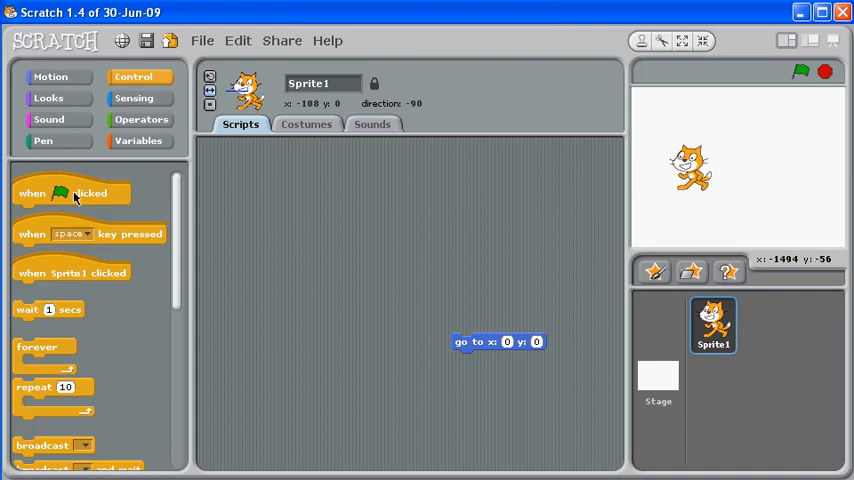
{"action": "left_click_drag", "start_coordinate": [70, 193], "coordinate": [283, 185]}
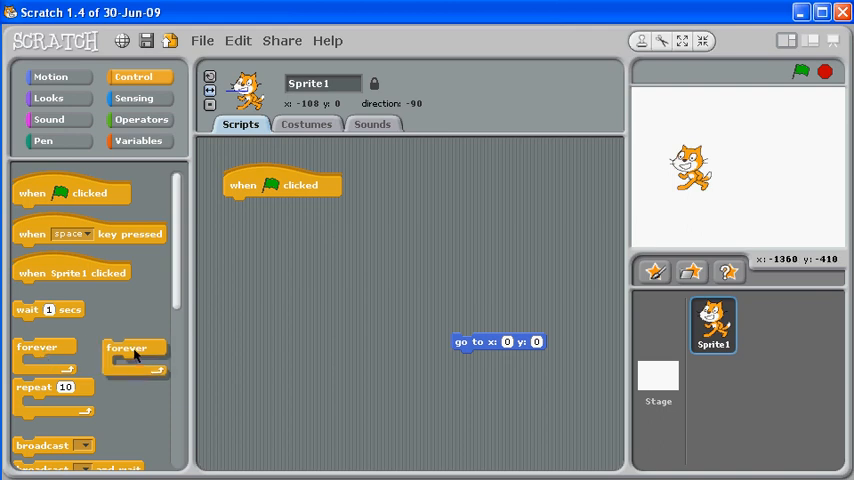
{"action": "left_click_drag", "start_coordinate": [135, 355], "coordinate": [256, 312]}
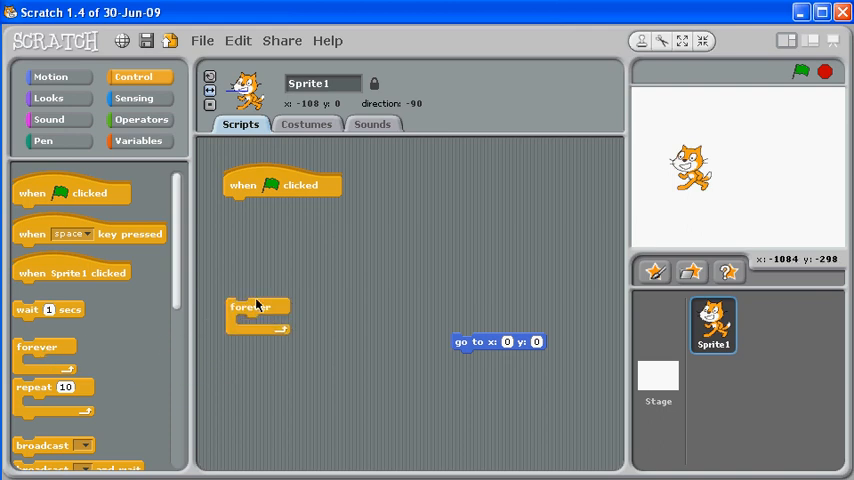
{"action": "left_click", "coordinate": [50, 76]}
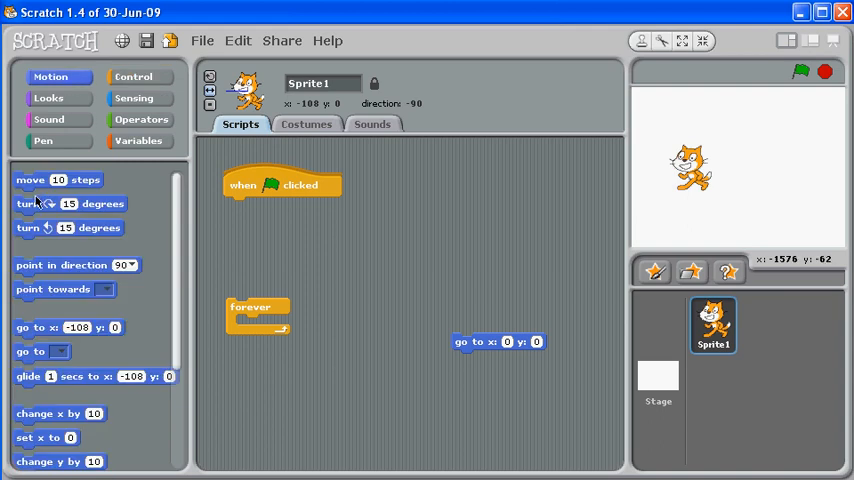
{"action": "mouse_move", "coordinate": [40, 195]}
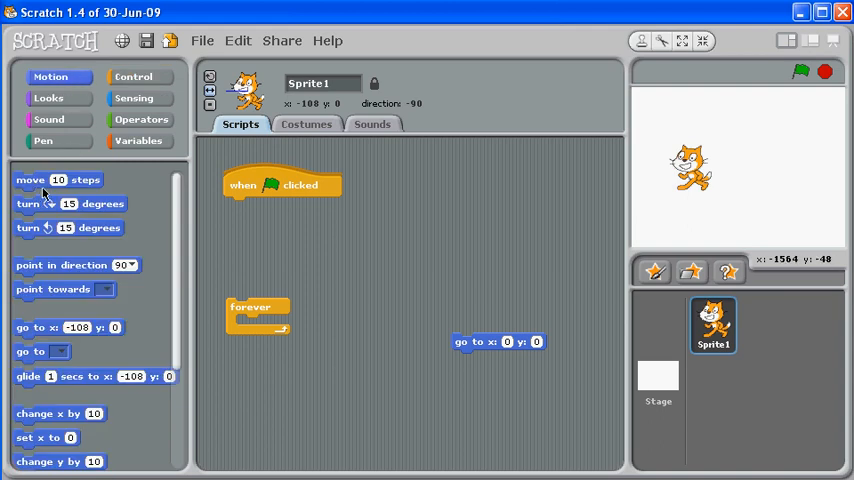
Step: Attach 'move 10 steps' under the hat, test it with the green flag, then move it into the forever loop
{"action": "left_click_drag", "start_coordinate": [30, 180], "coordinate": [268, 207]}
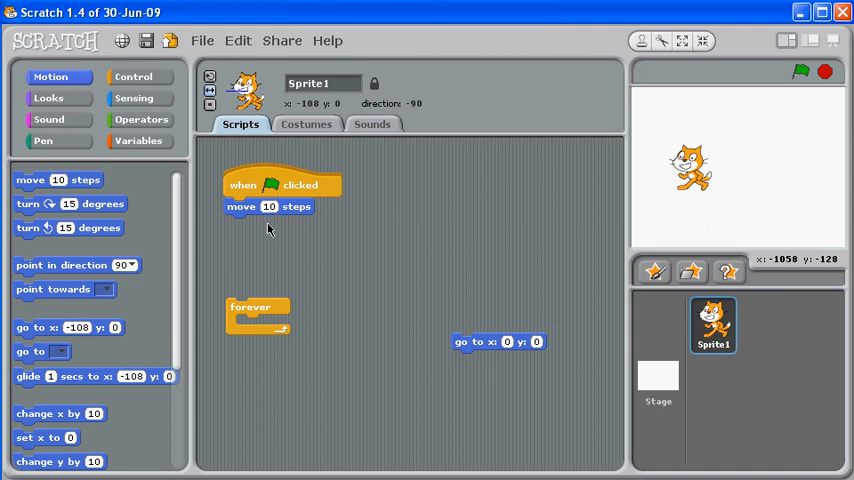
{"action": "mouse_move", "coordinate": [312, 318]}
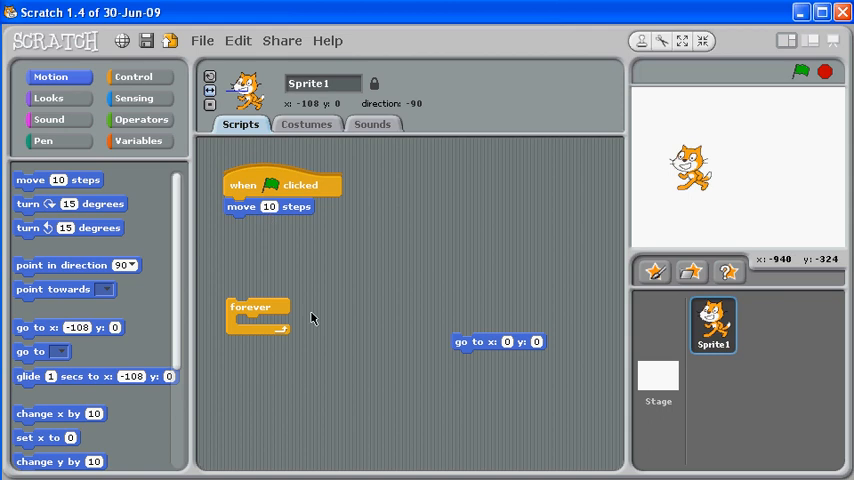
{"action": "mouse_move", "coordinate": [793, 96]}
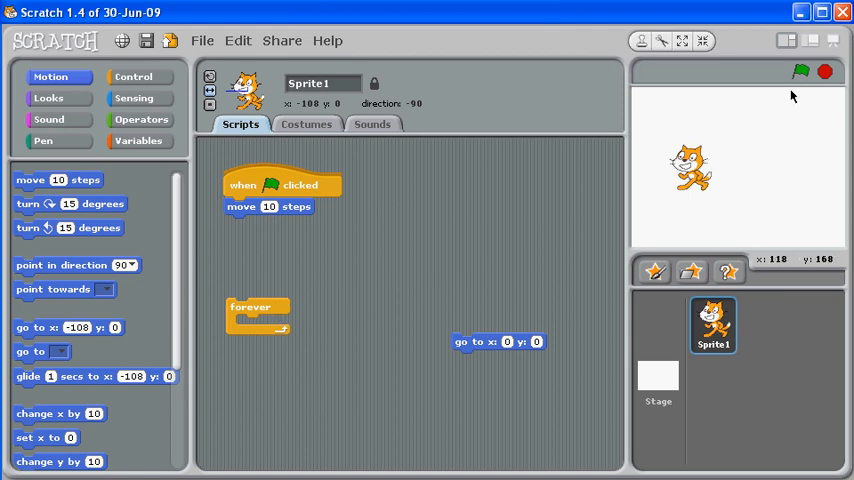
{"action": "left_click", "coordinate": [800, 71]}
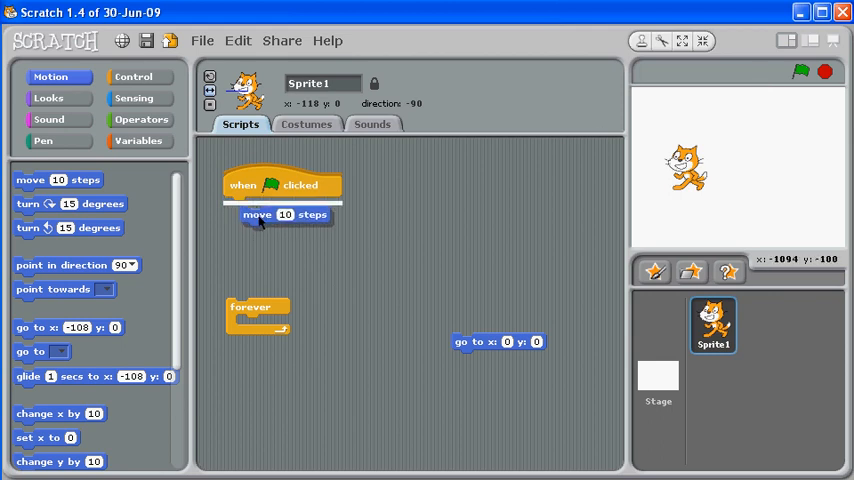
{"action": "left_click_drag", "start_coordinate": [257, 214], "coordinate": [262, 321]}
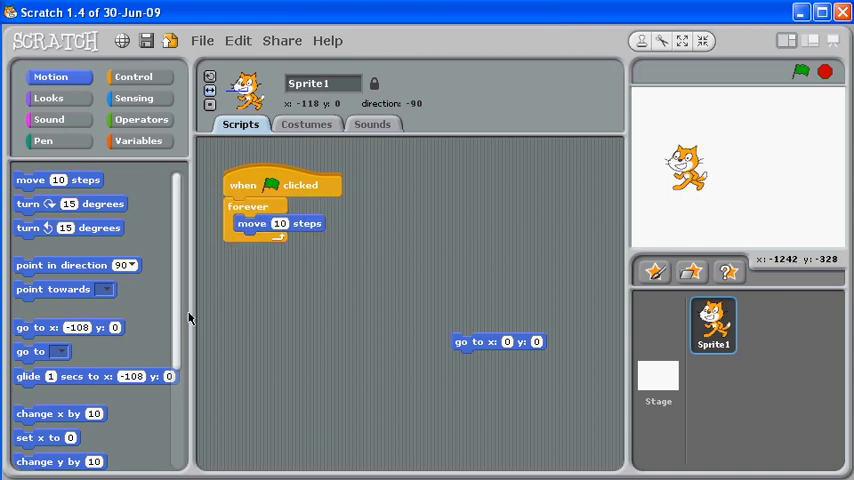
Step: Run the looping script until the cat leaves the stage, then reset it with 'go to x: 0 y: 0'
{"action": "left_click", "coordinate": [802, 71]}
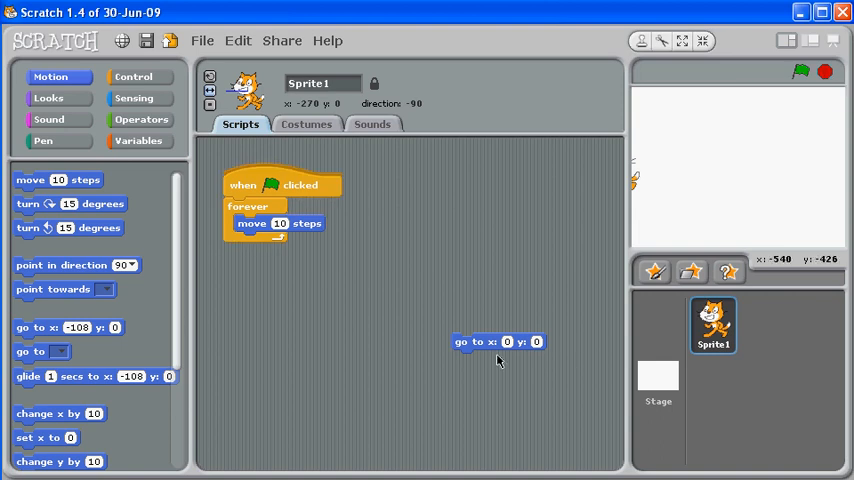
{"action": "left_click", "coordinate": [498, 342]}
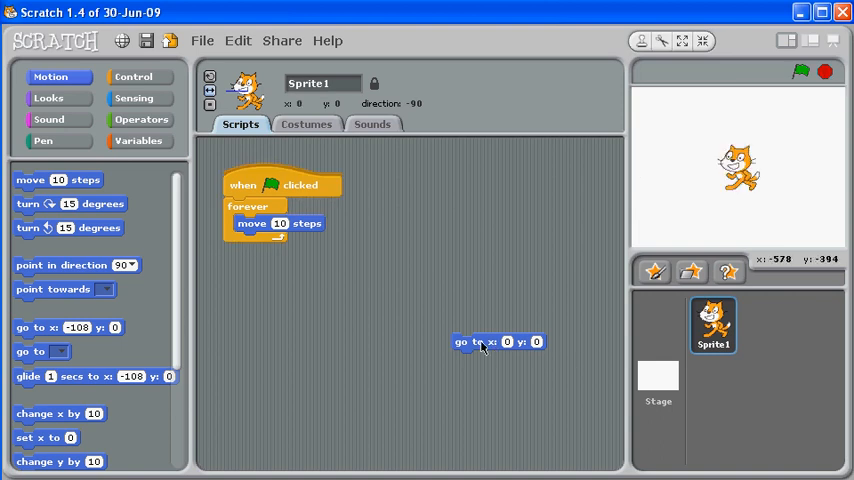
{"action": "mouse_move", "coordinate": [175, 333]}
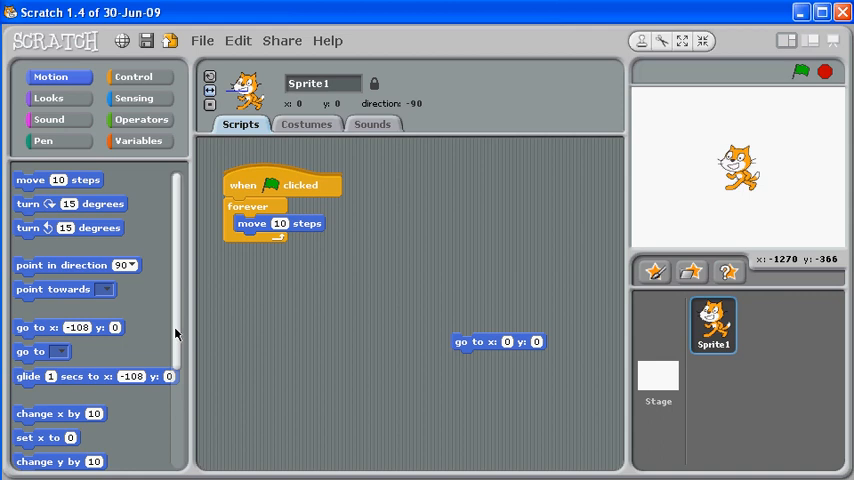
Step: Add 'if on edge, bounce' after 'move 10 steps' in the loop and run it so the cat bounces
{"action": "scroll", "scroll_direction": "down", "scroll_amount": 3}
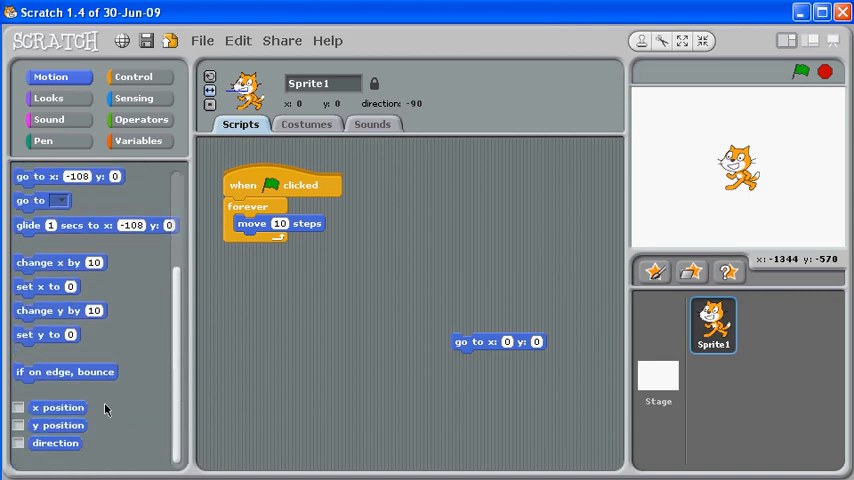
{"action": "mouse_move", "coordinate": [109, 371]}
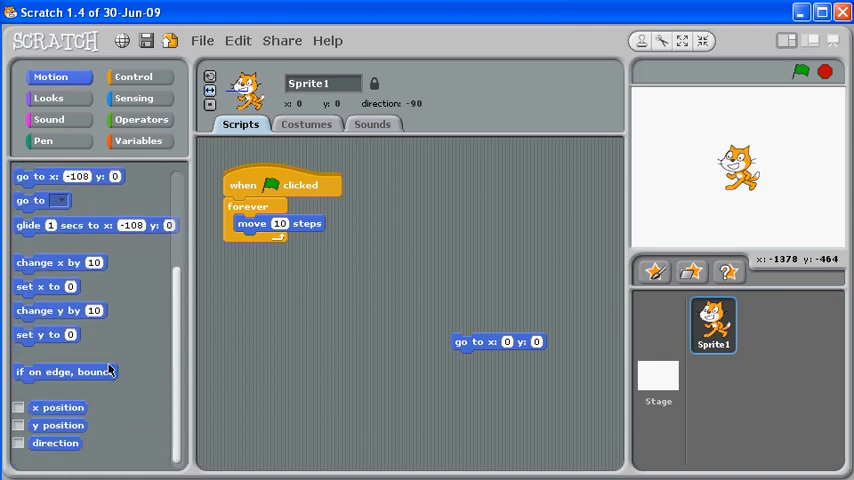
{"action": "left_click_drag", "start_coordinate": [65, 371], "coordinate": [290, 245]}
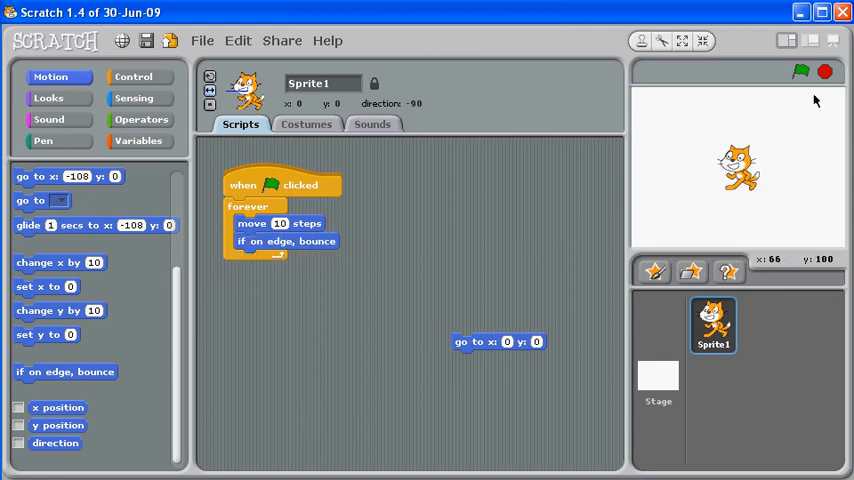
{"action": "left_click", "coordinate": [803, 71]}
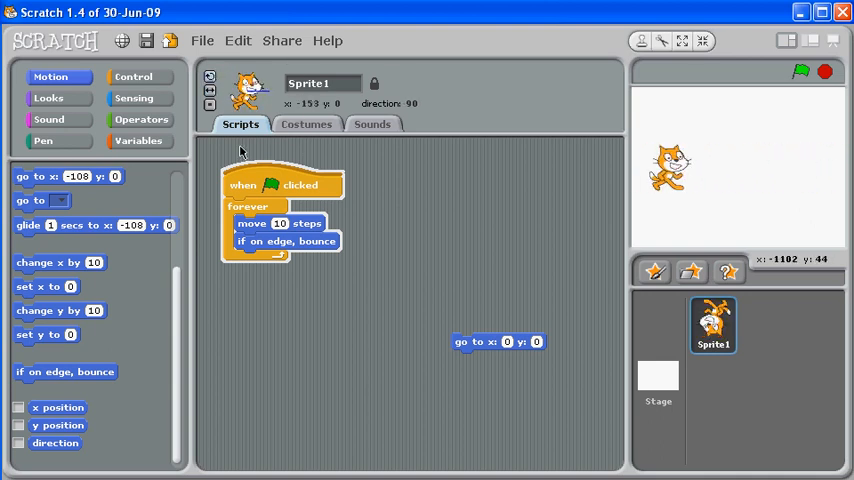
{"action": "mouse_move", "coordinate": [210, 91]}
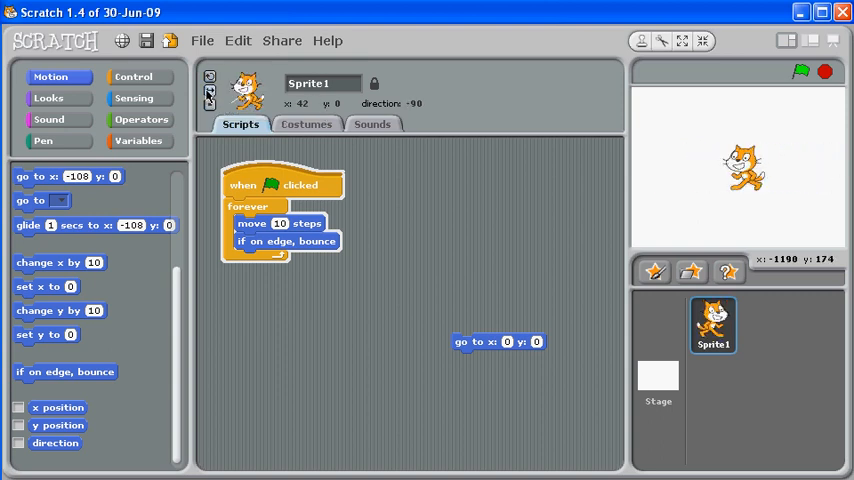
Step: Set the cat's rotation style to only face left-right, then stop the bouncing script
{"action": "left_click", "coordinate": [805, 71]}
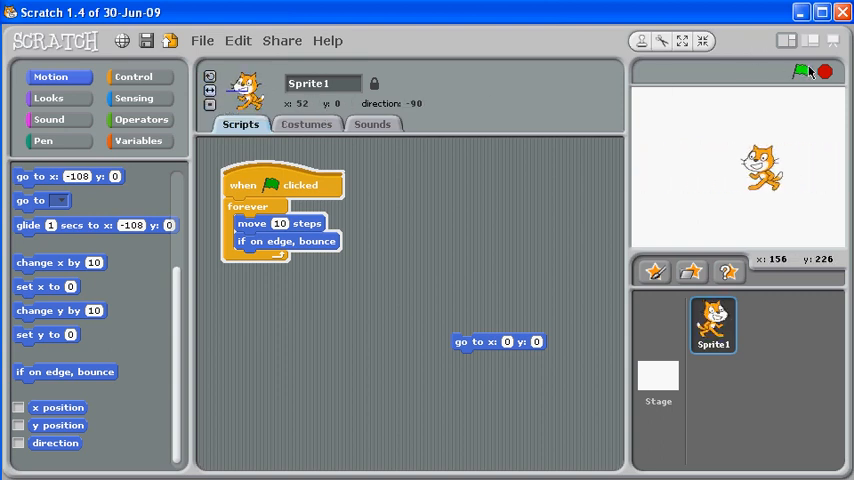
{"action": "left_click", "coordinate": [803, 71]}
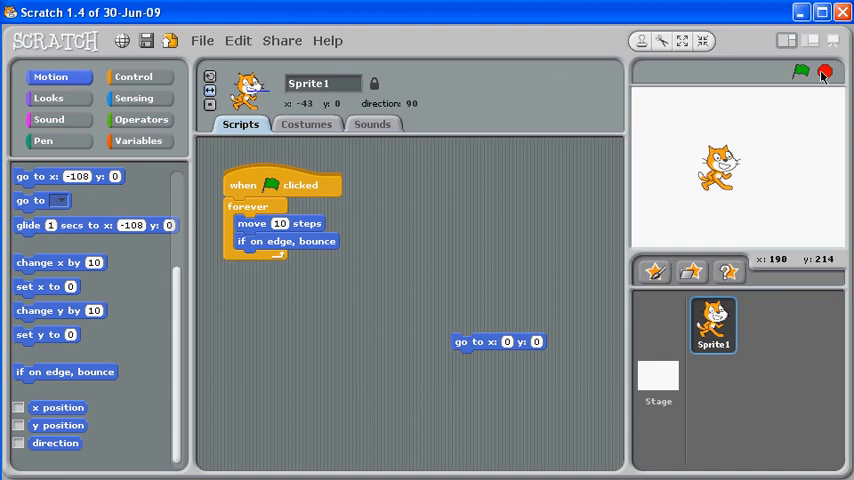